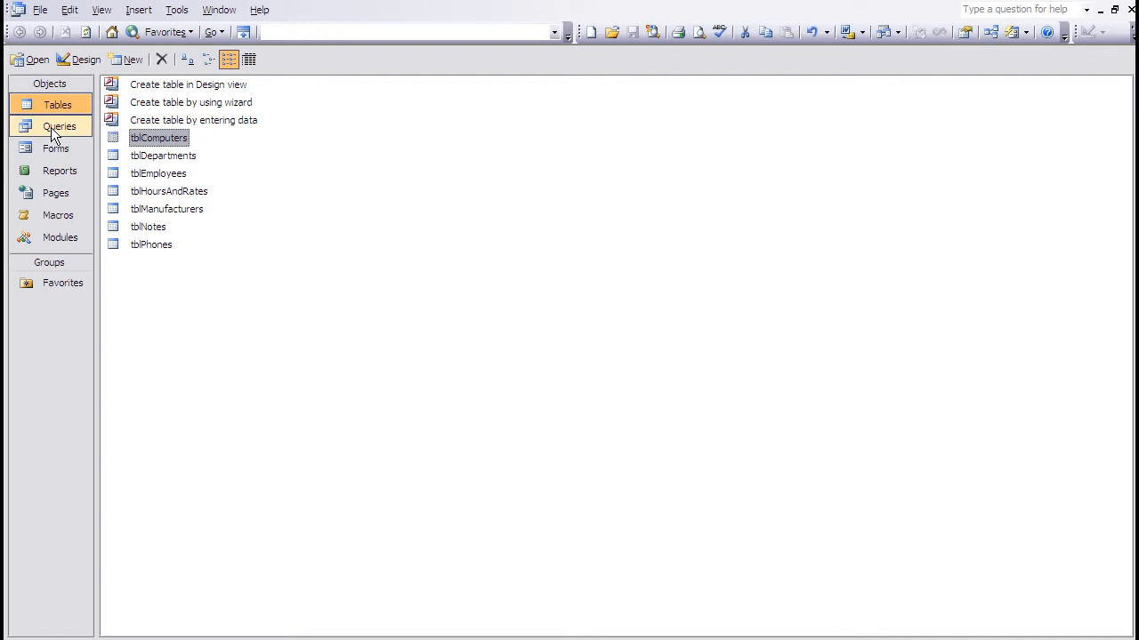
Open qryInventory from the Queries list, review its LastName and FirstName columns, then close it.
click(60, 126)
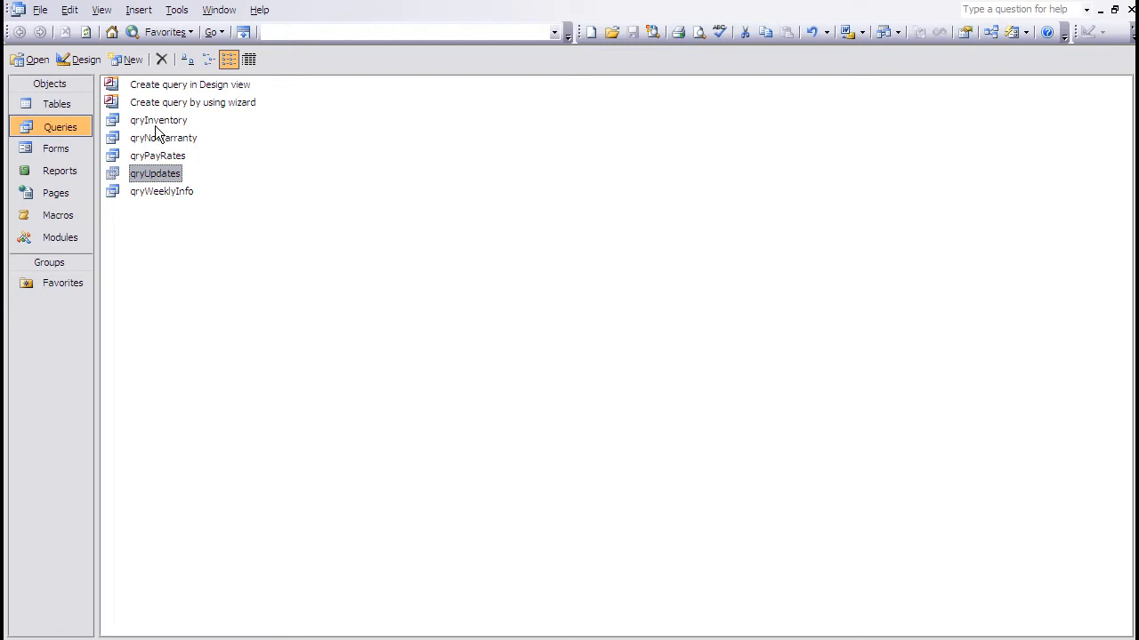
double_click(155, 175)
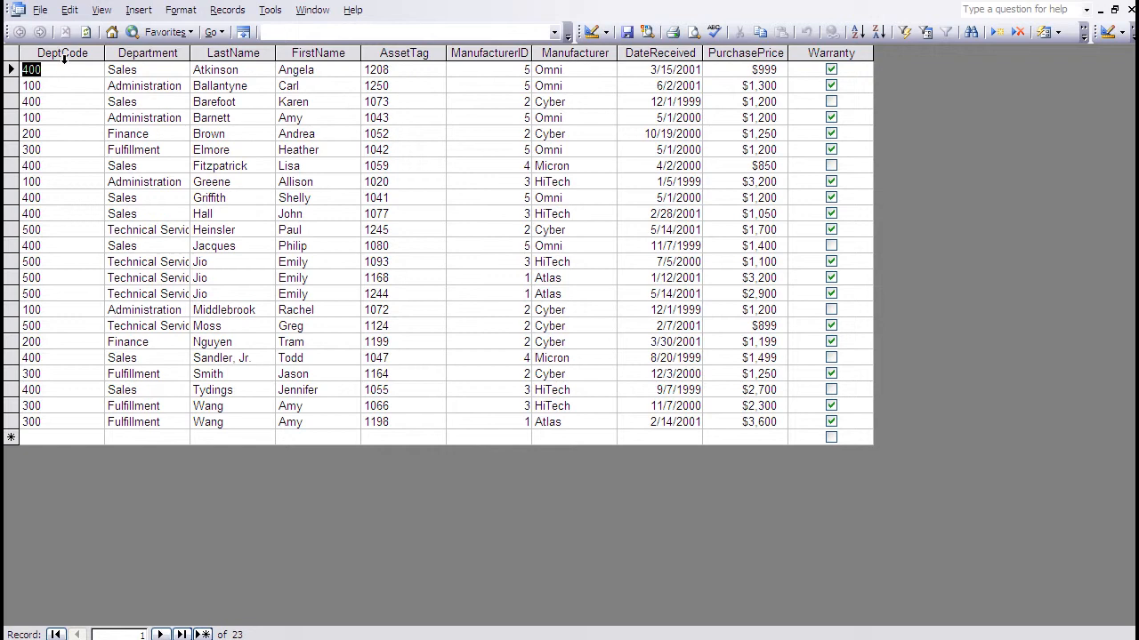
mouse_move(146, 53)
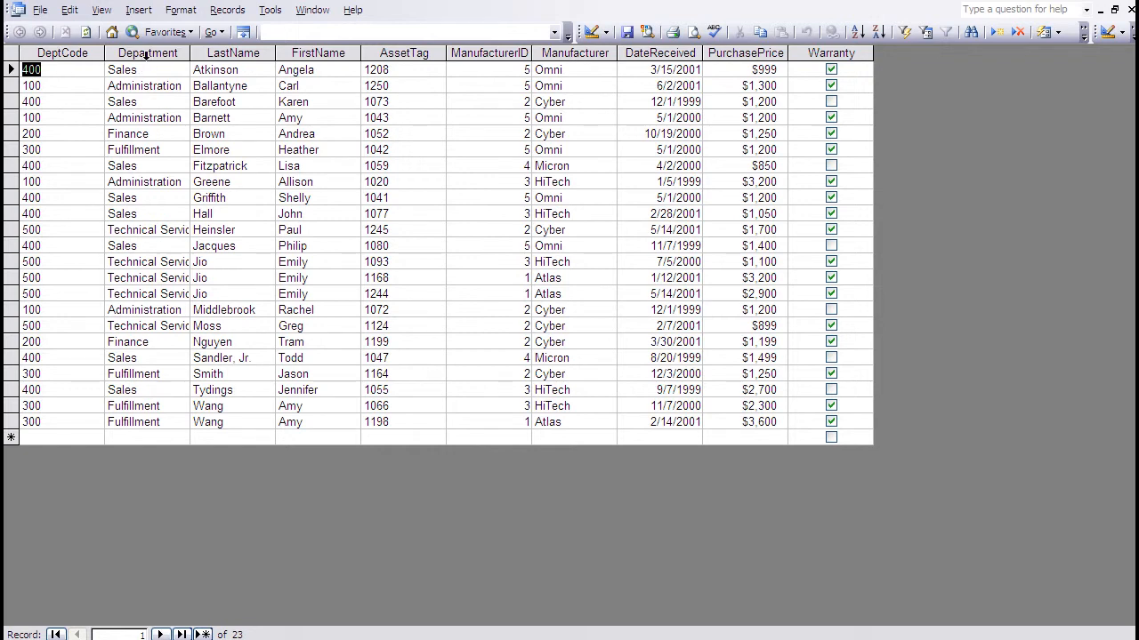
click(231, 53)
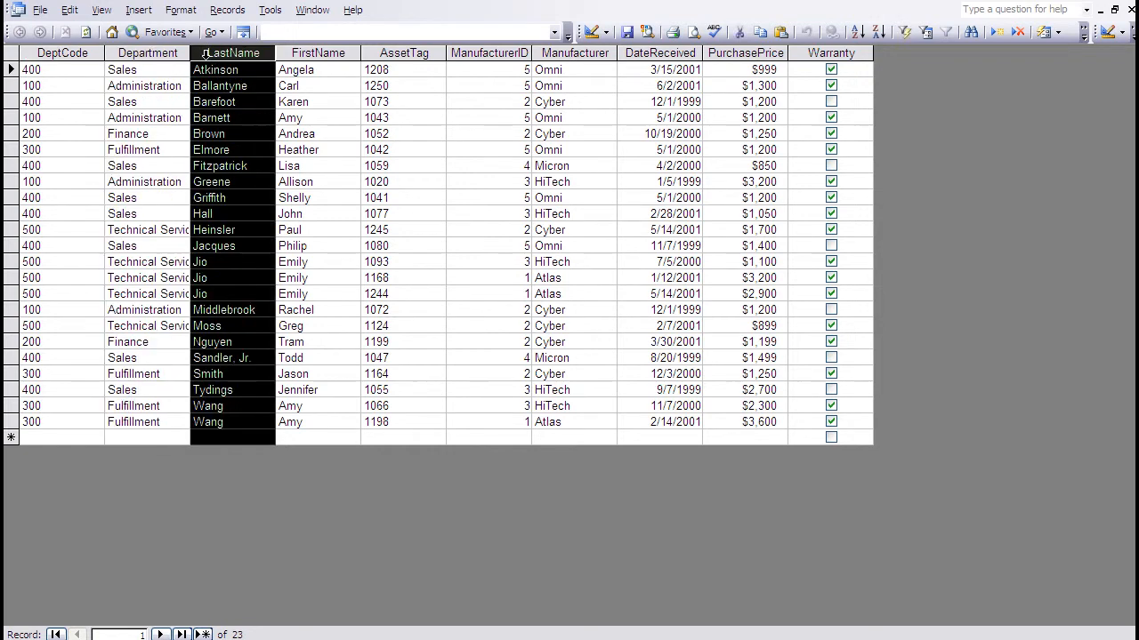
click(316, 53)
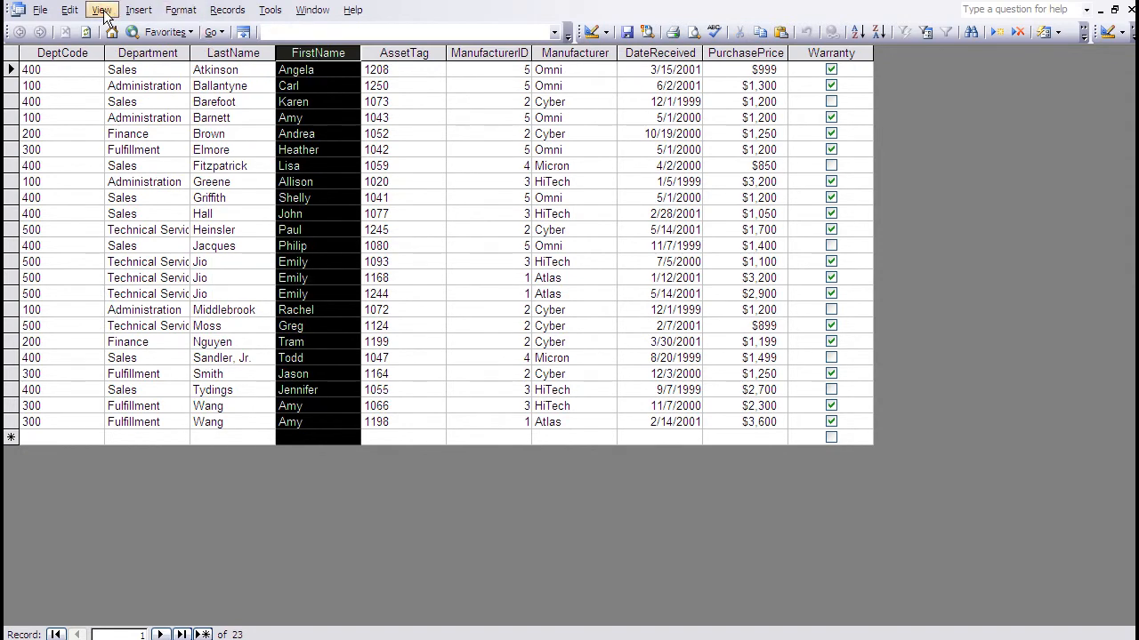
click(102, 10)
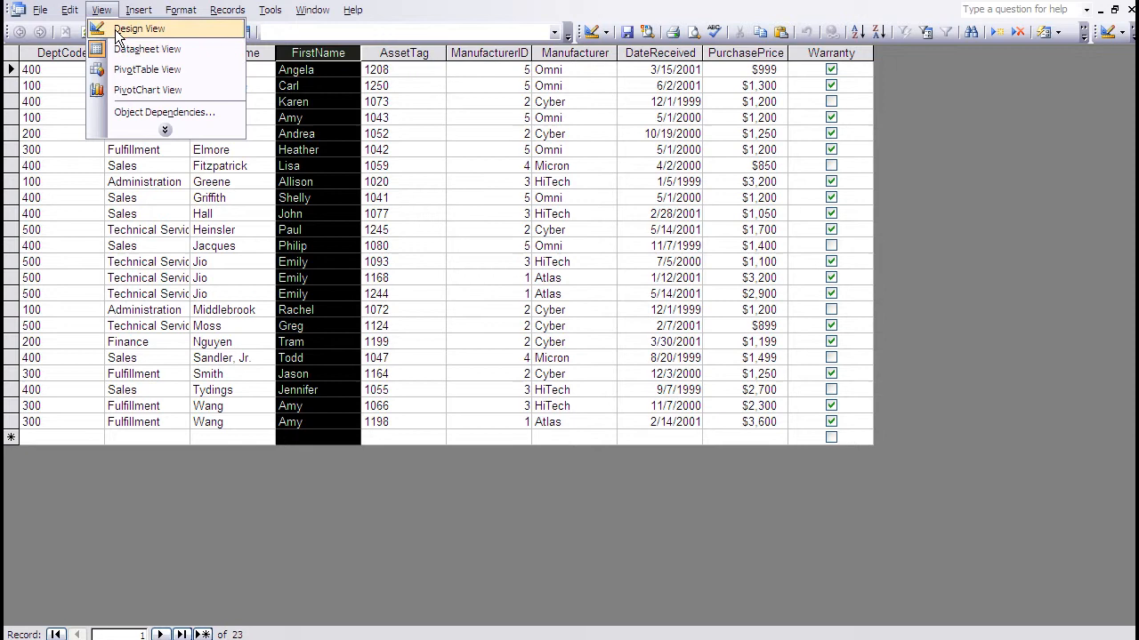
click(141, 28)
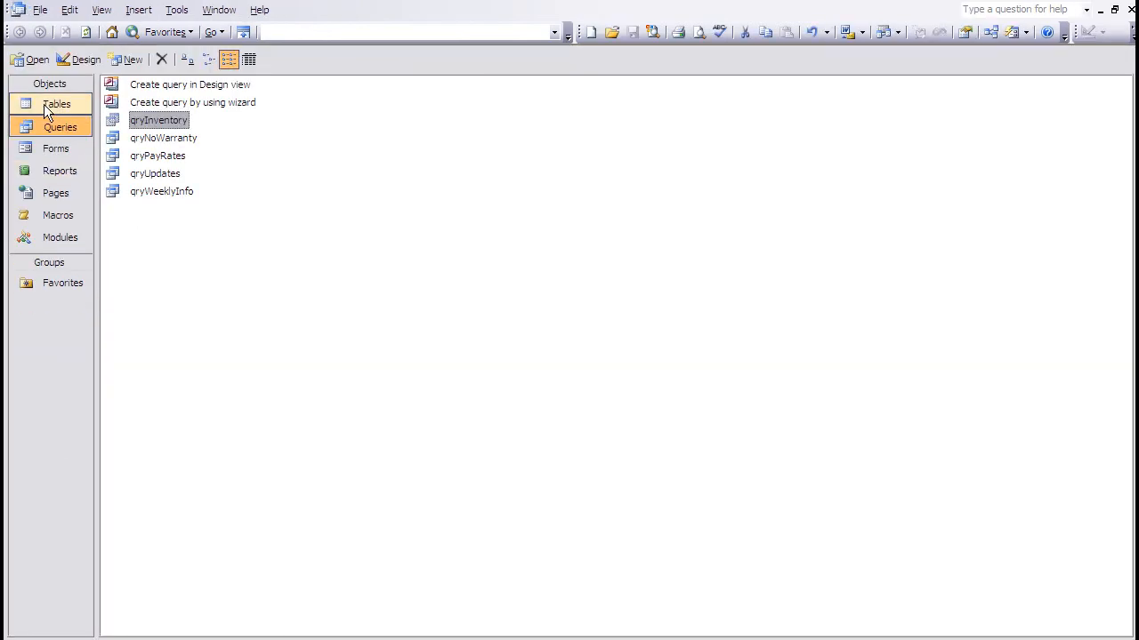
Open tblComputers from the Tables list and review its AssetTag, ManufacturerID and DateReceived fields.
click(57, 103)
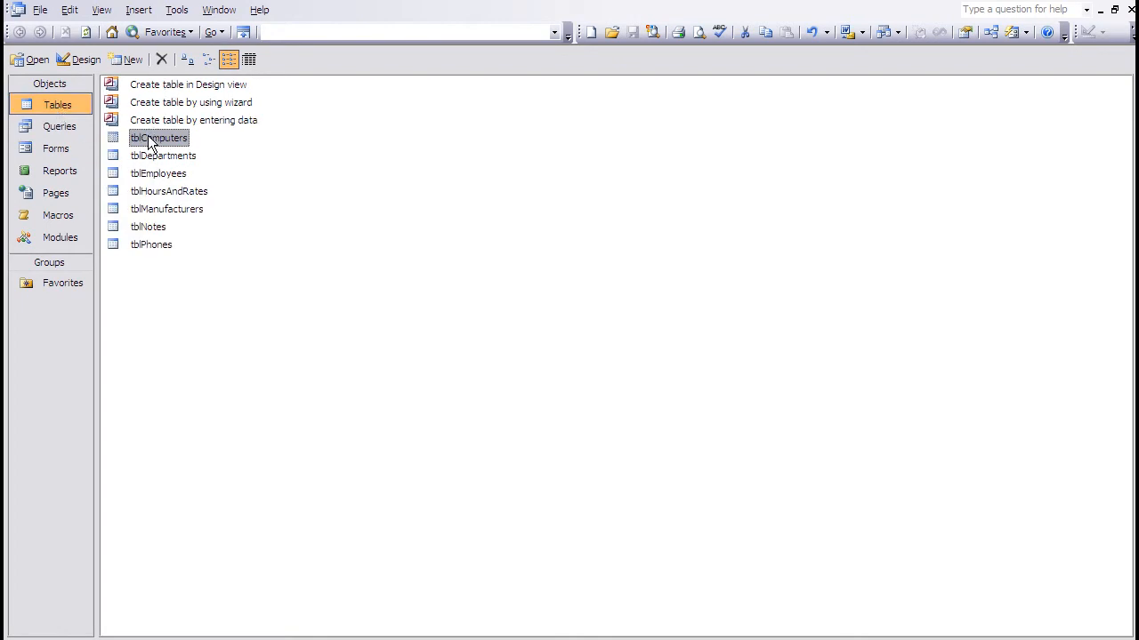
double_click(158, 137)
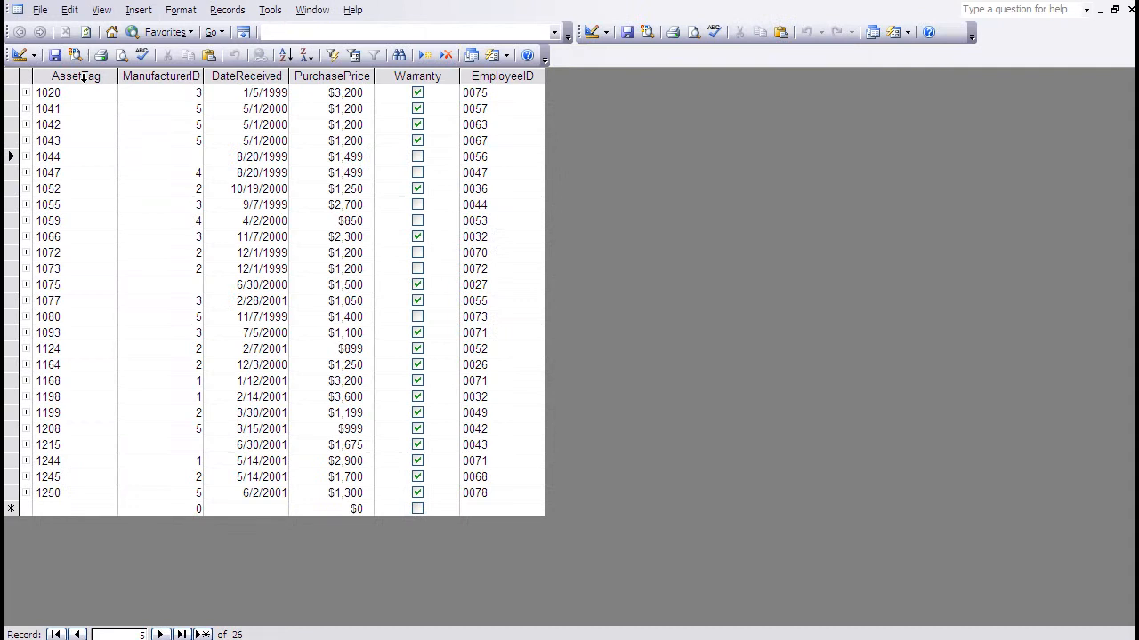
click(75, 74)
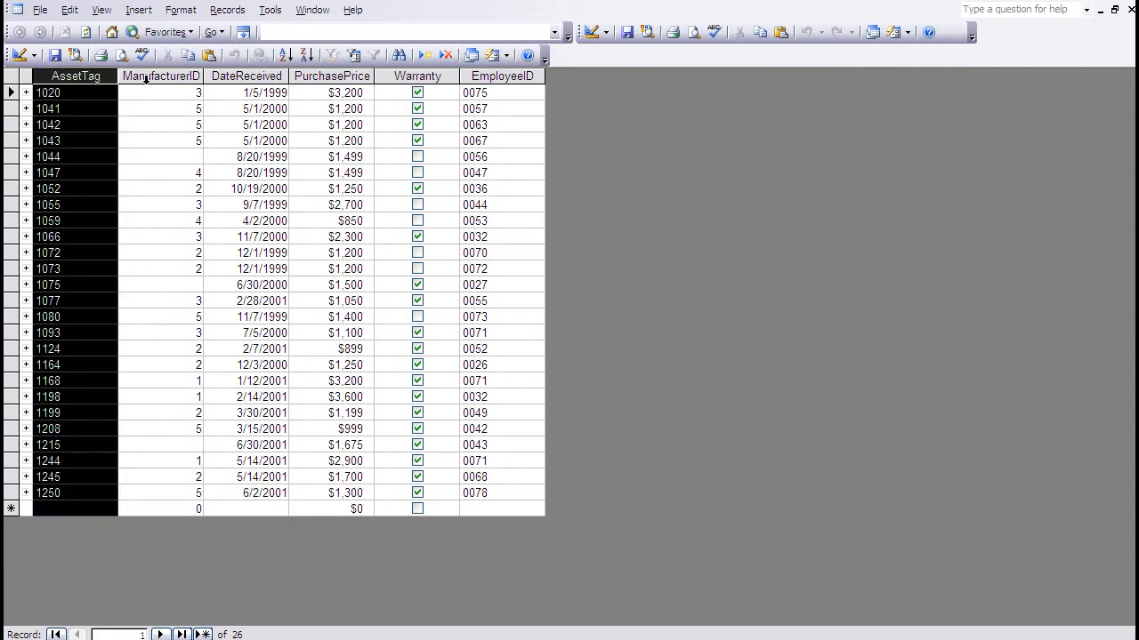
click(160, 74)
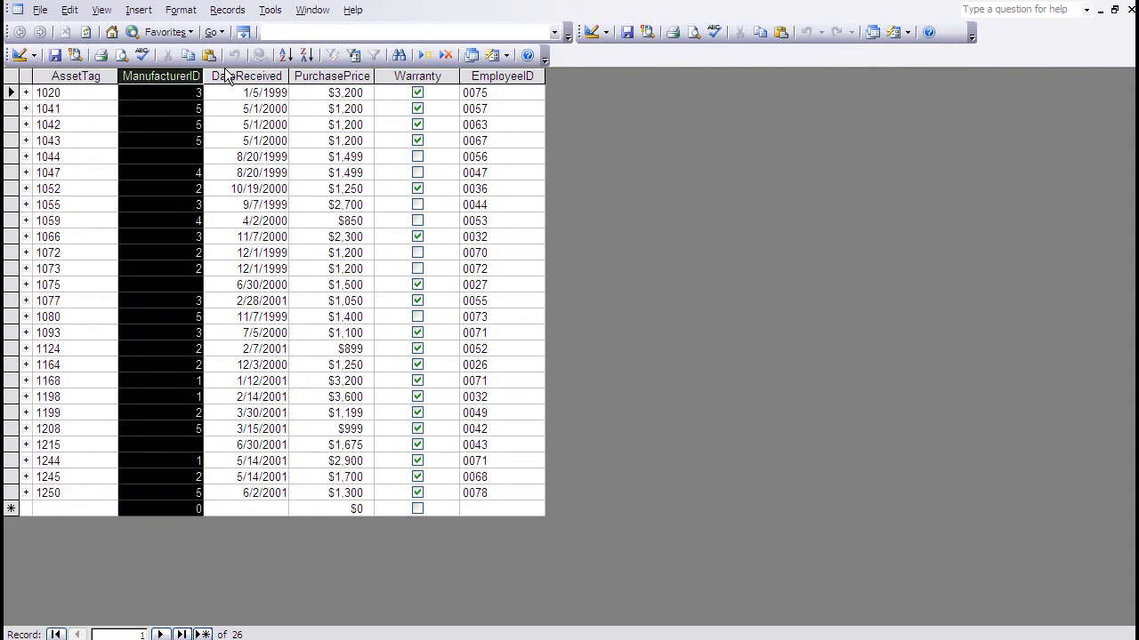
click(245, 75)
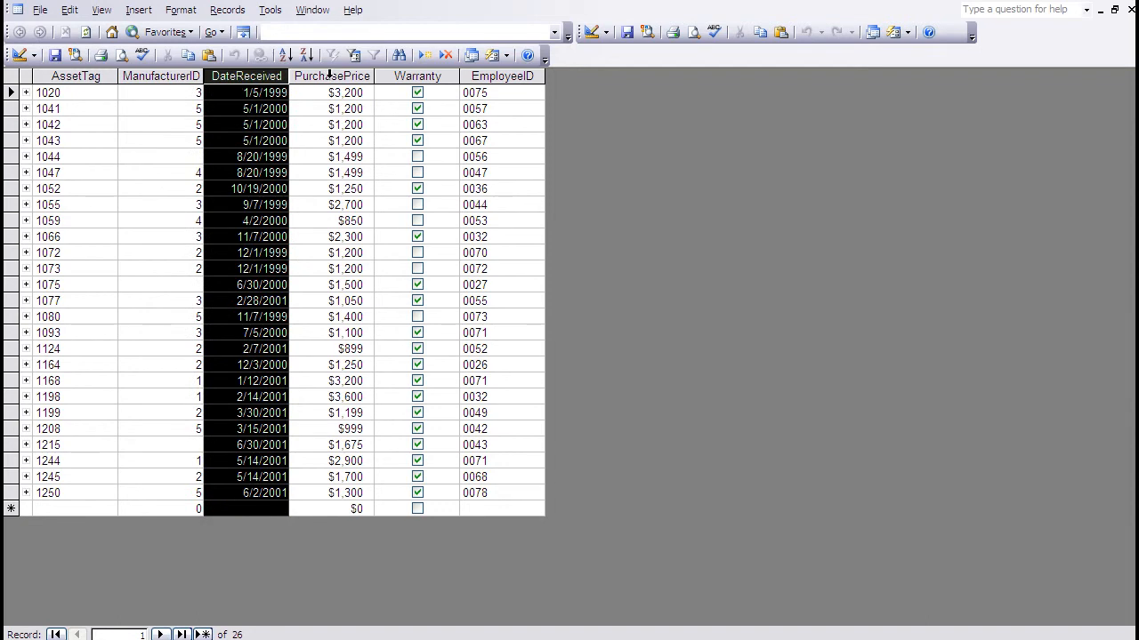
click(331, 75)
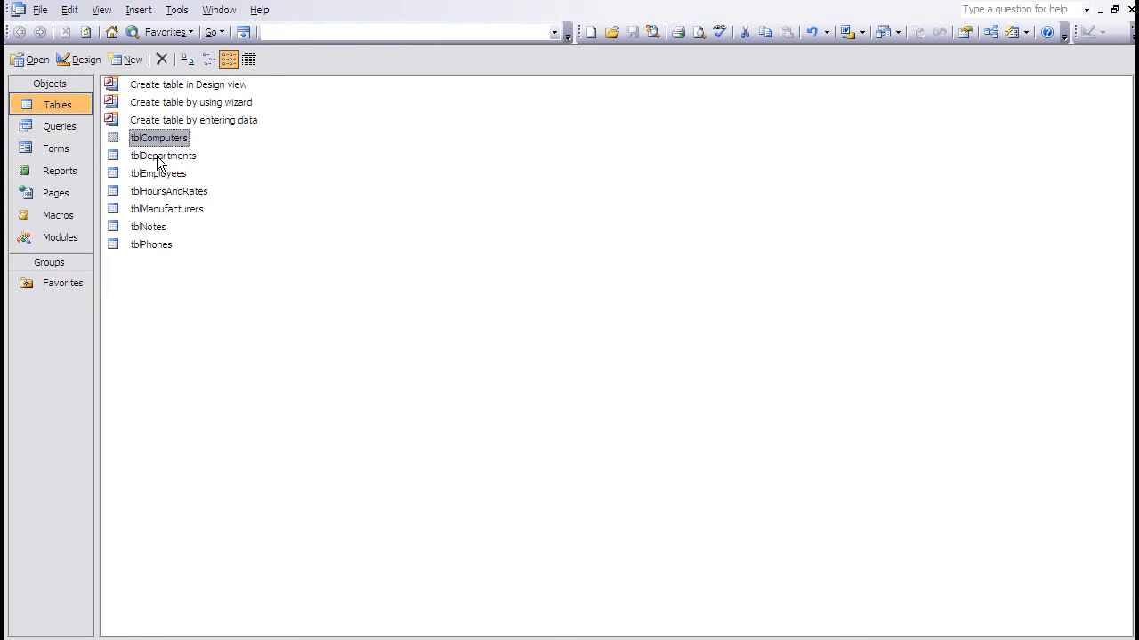
mouse_move(155, 217)
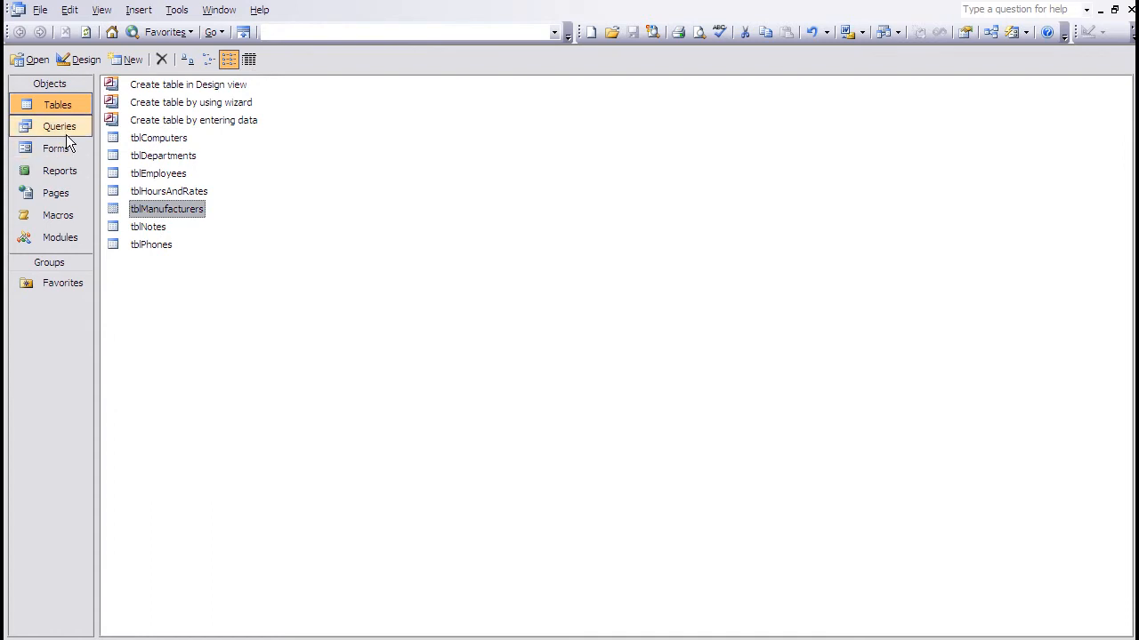
Start the Simple Query Wizard and choose tblComputers as the source table.
click(61, 126)
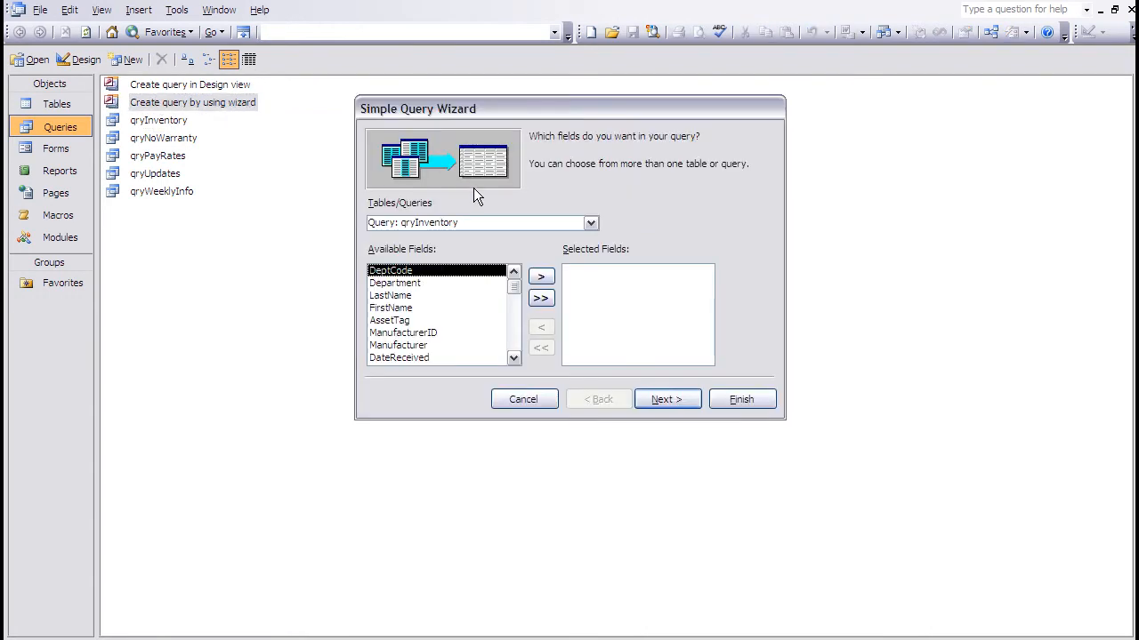
mouse_move(489, 210)
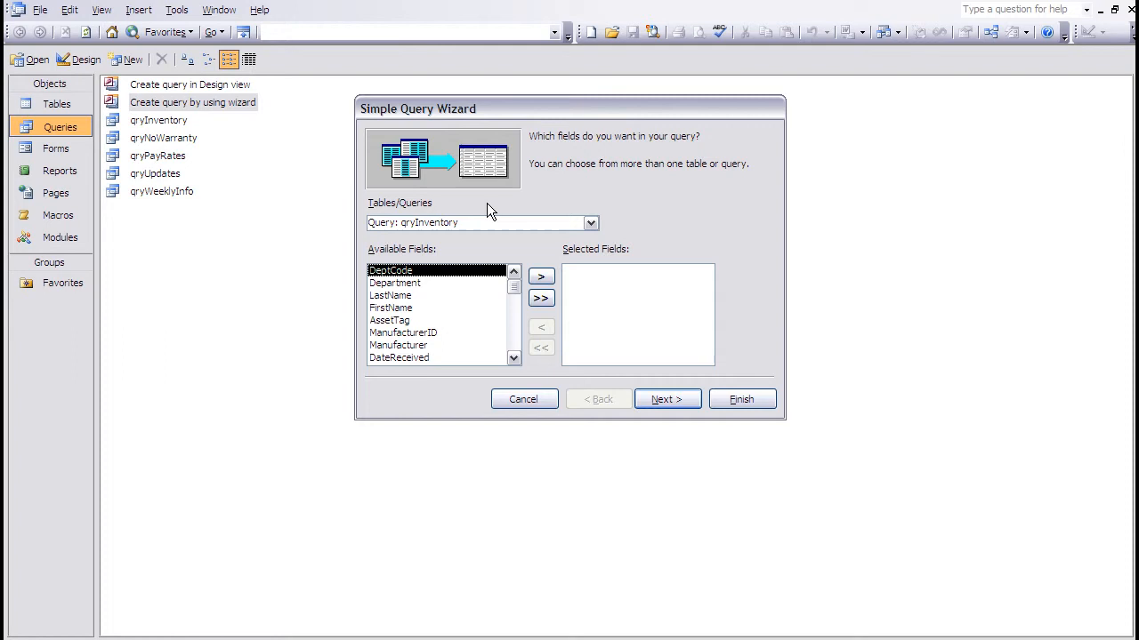
mouse_move(591, 224)
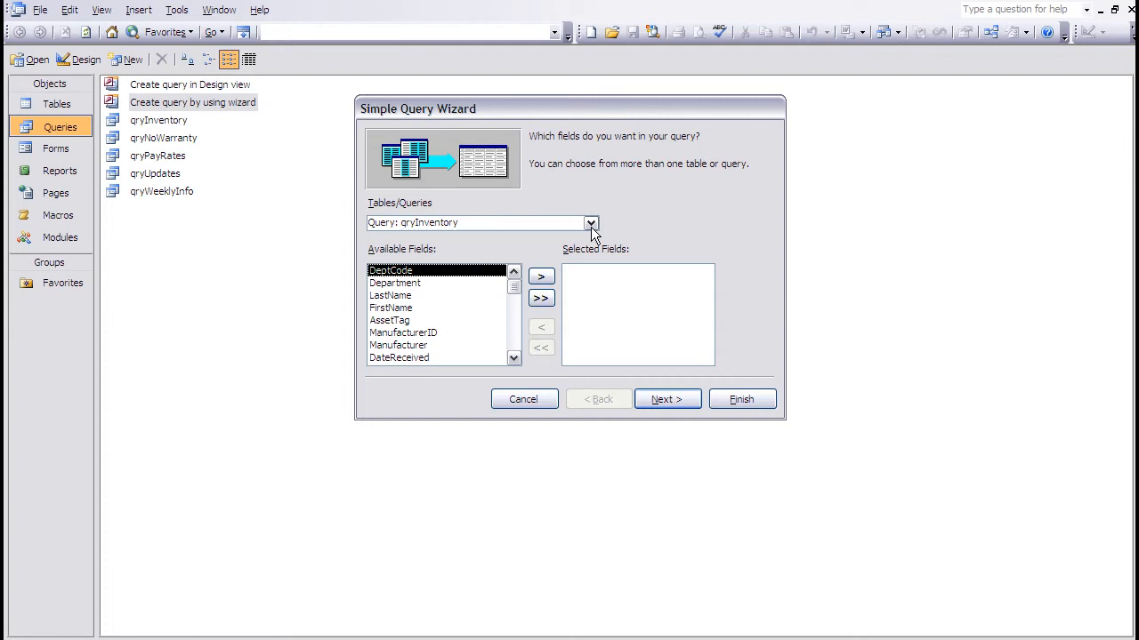
click(590, 222)
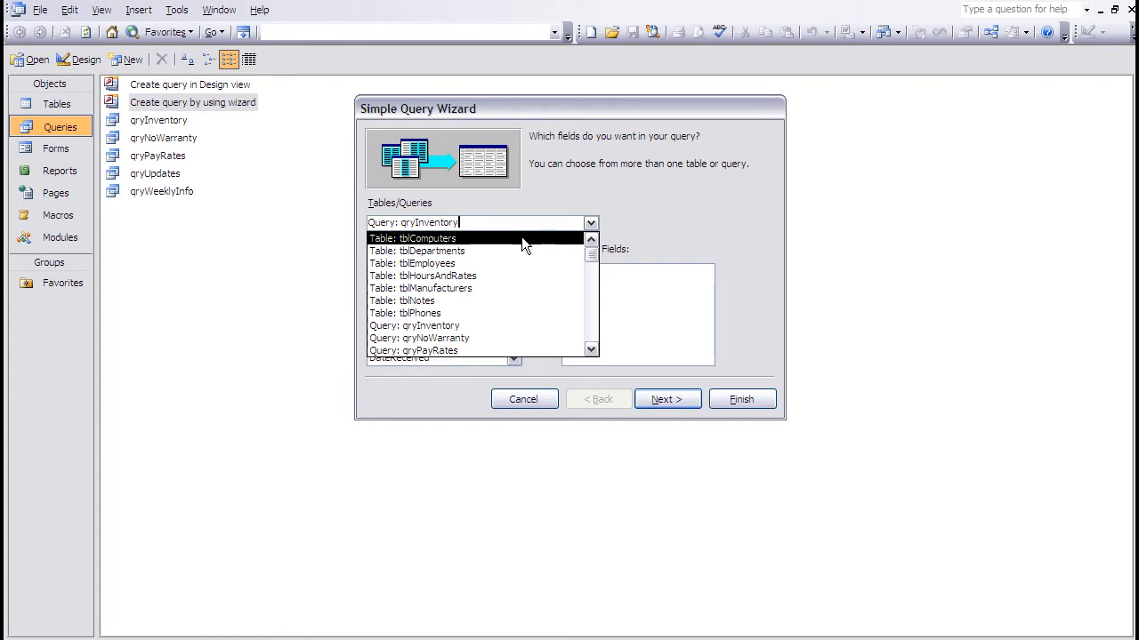
click(413, 238)
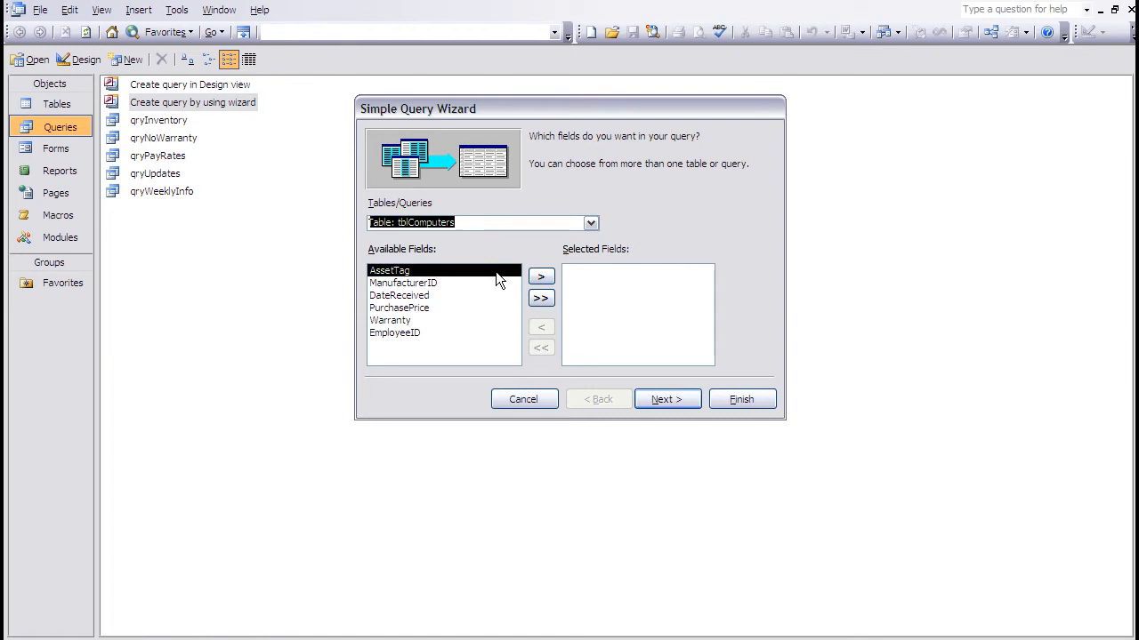
Add AssetTag, DateReceived and PurchasePrice to the query's selected fields.
click(541, 276)
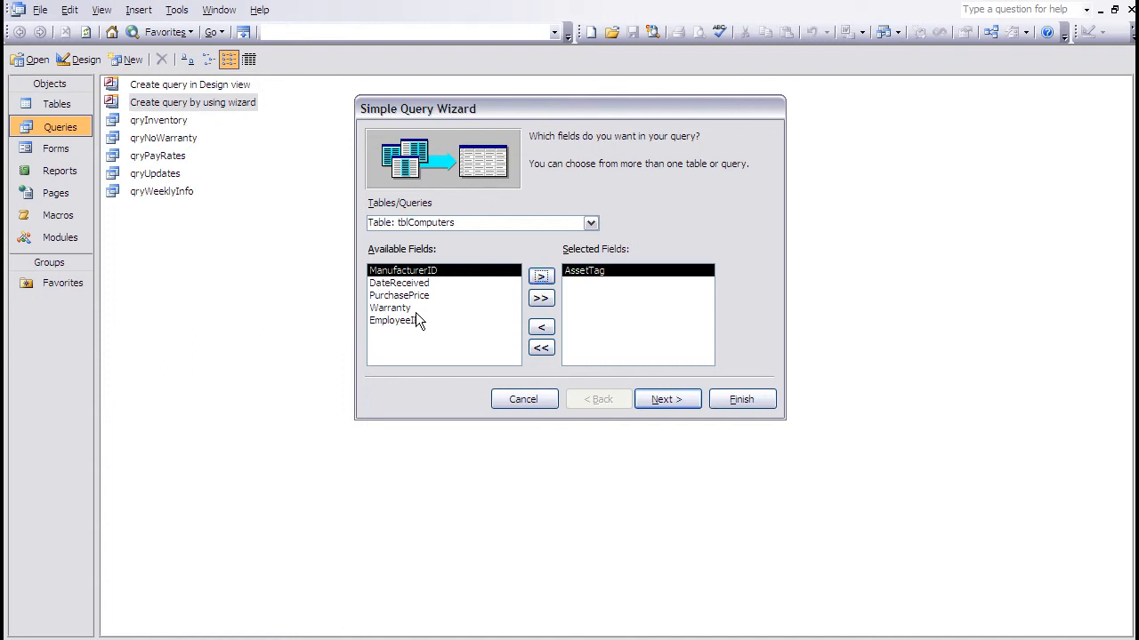
click(398, 283)
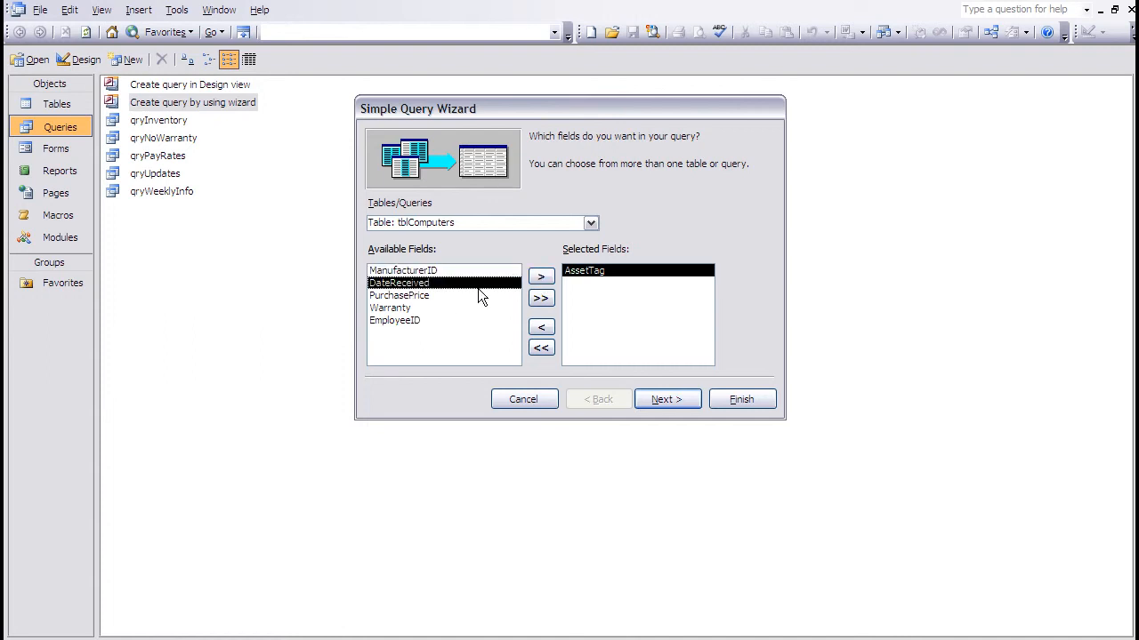
click(541, 275)
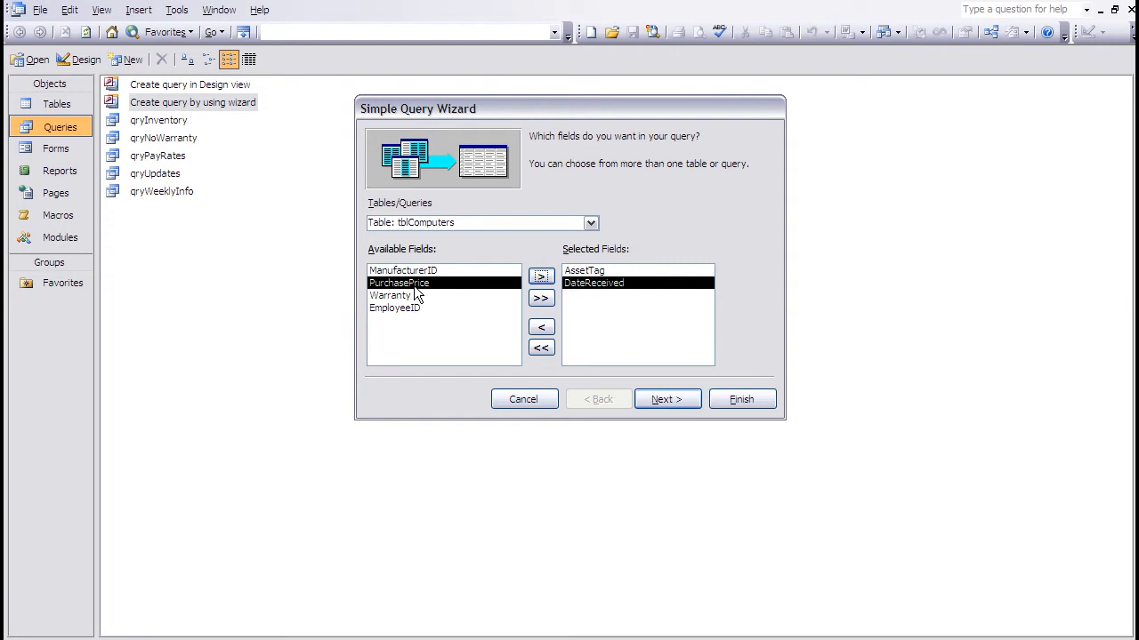
click(540, 276)
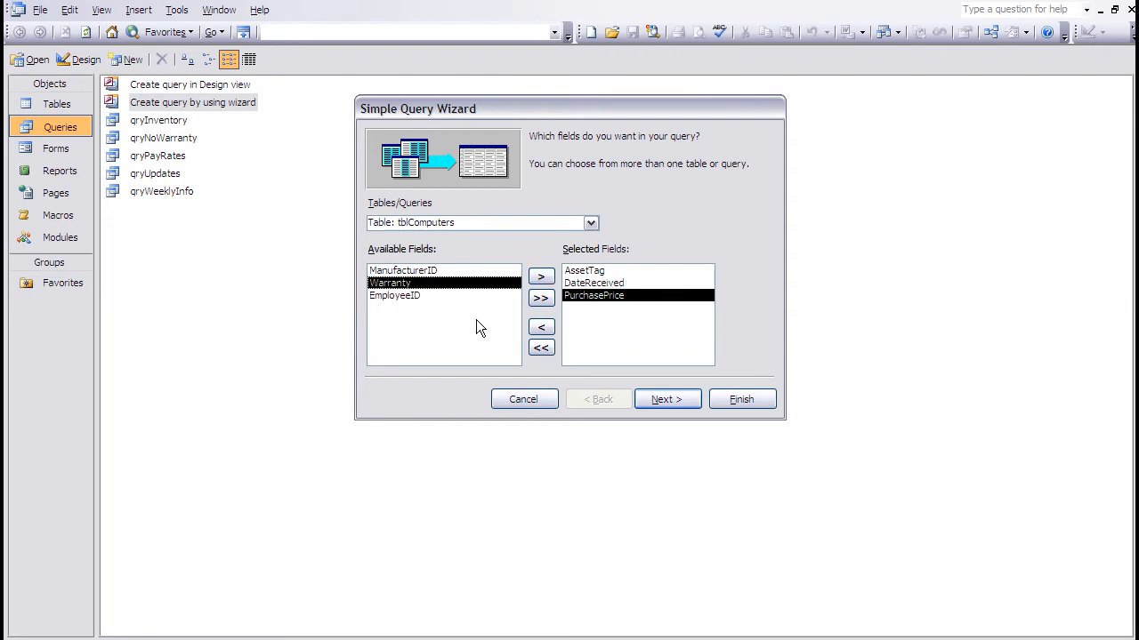
mouse_move(520, 298)
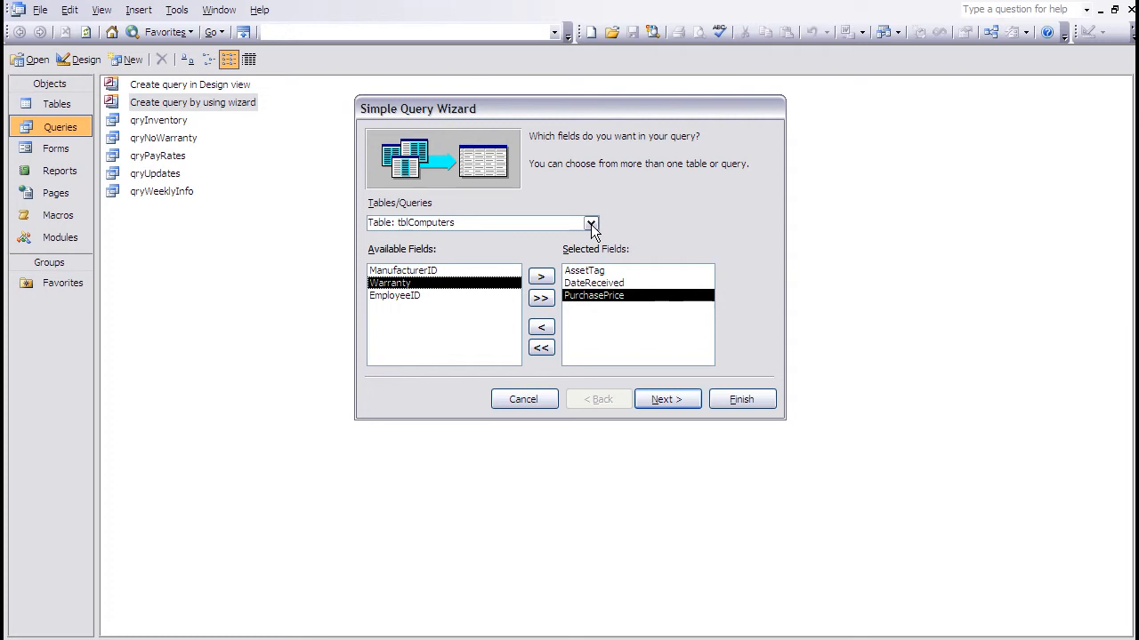
Add Manufacturer from tblManufacturers, keep detail records and continue to the title step.
click(590, 222)
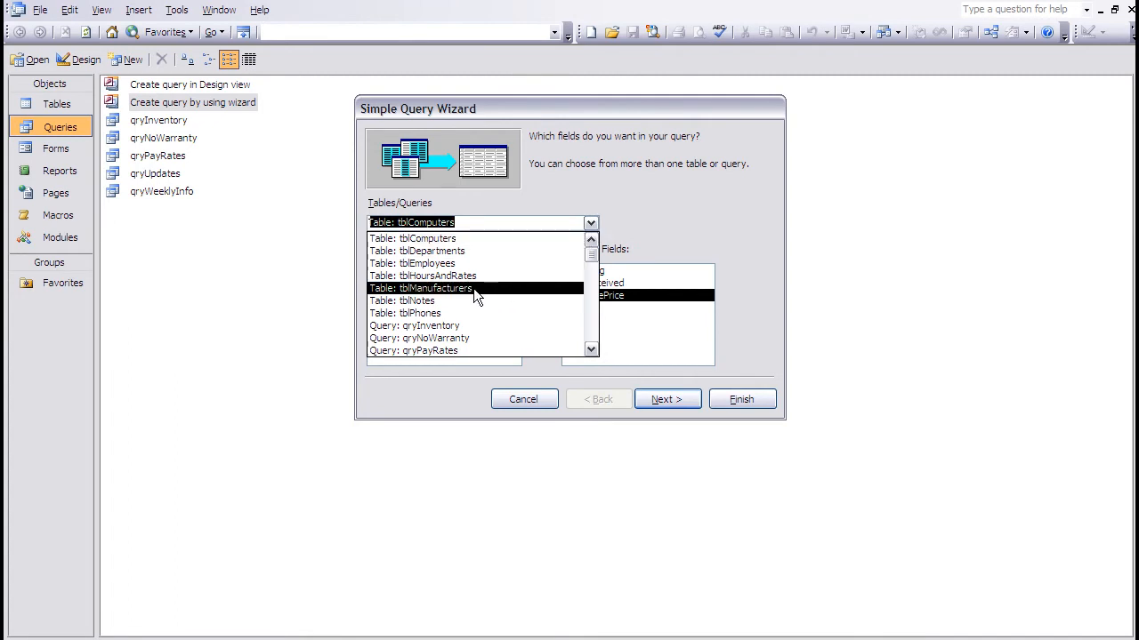
click(420, 289)
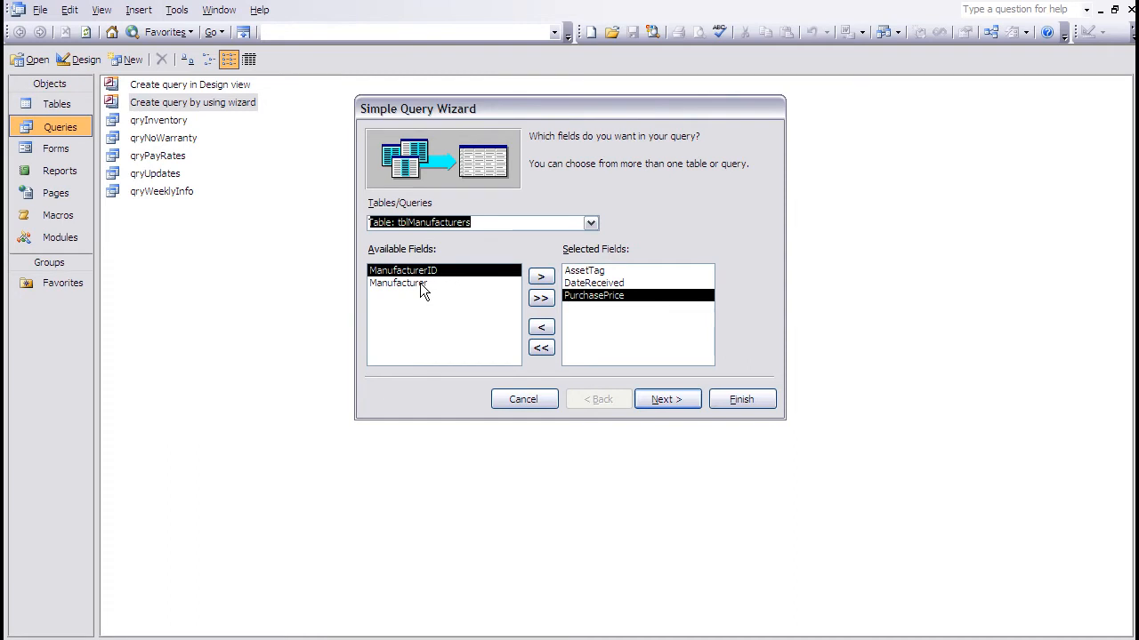
click(540, 277)
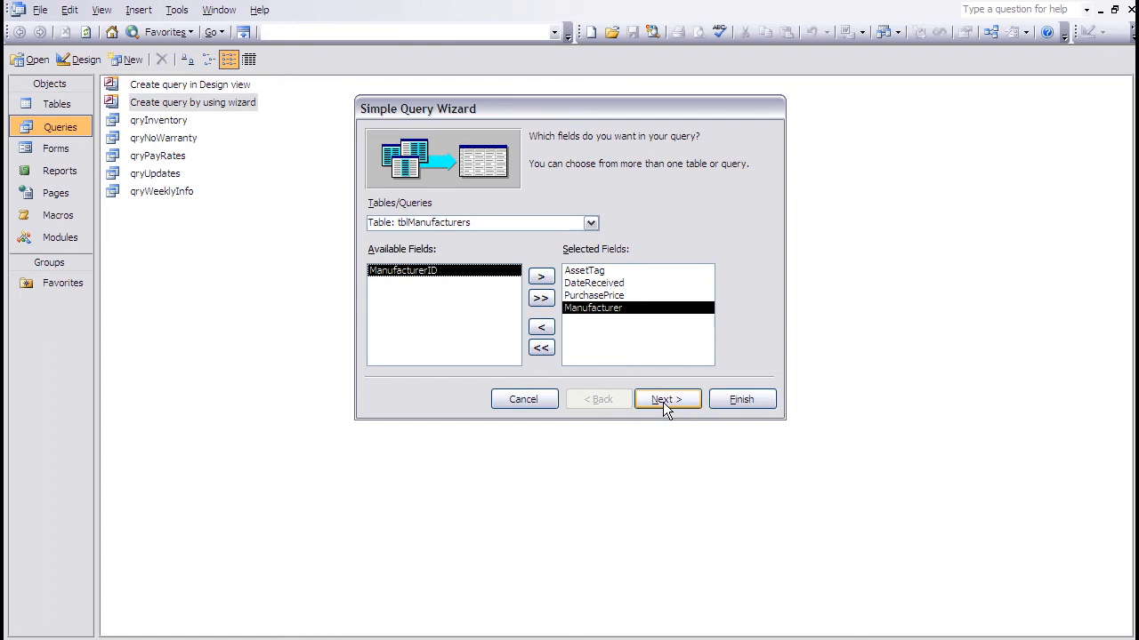
click(668, 399)
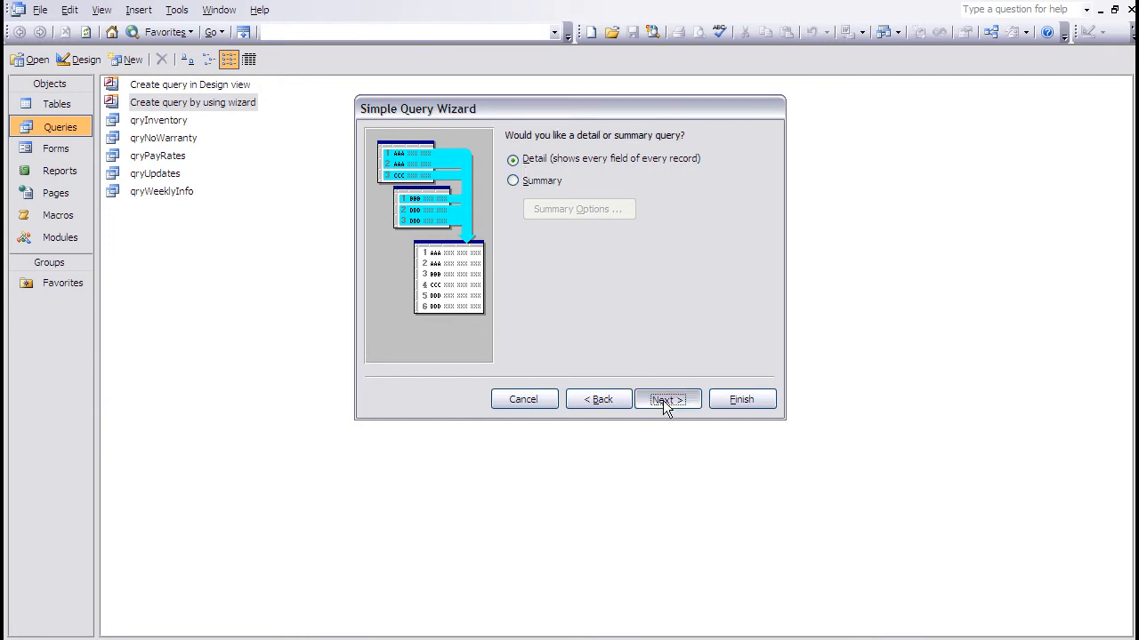
click(665, 398)
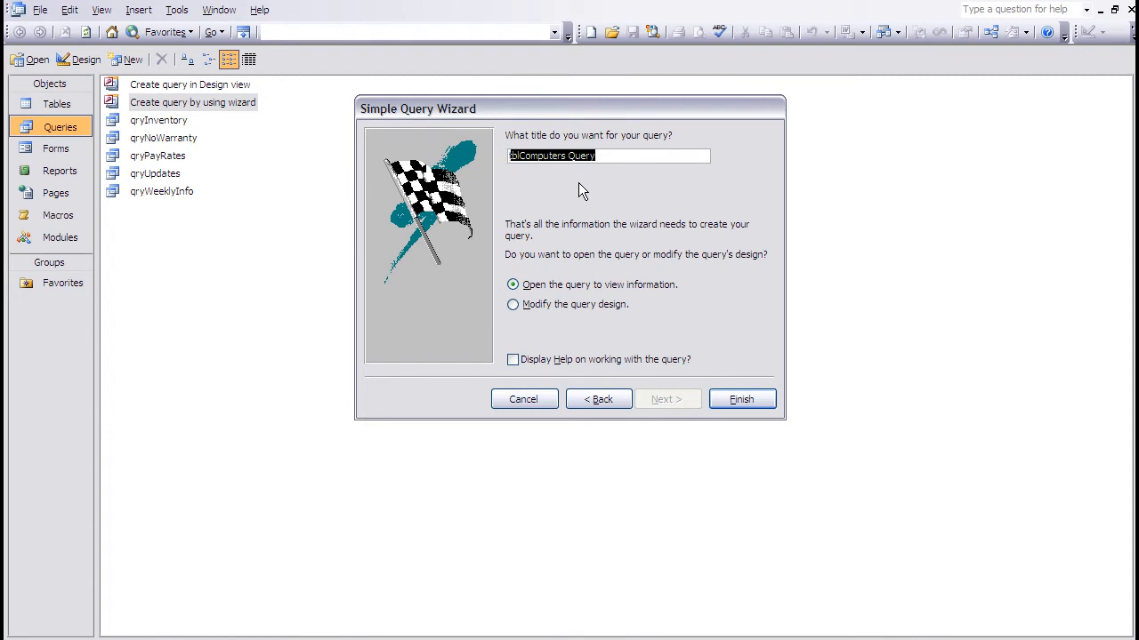
Title the query qryMyBrands and finish the wizard to open its results.
text(qr)
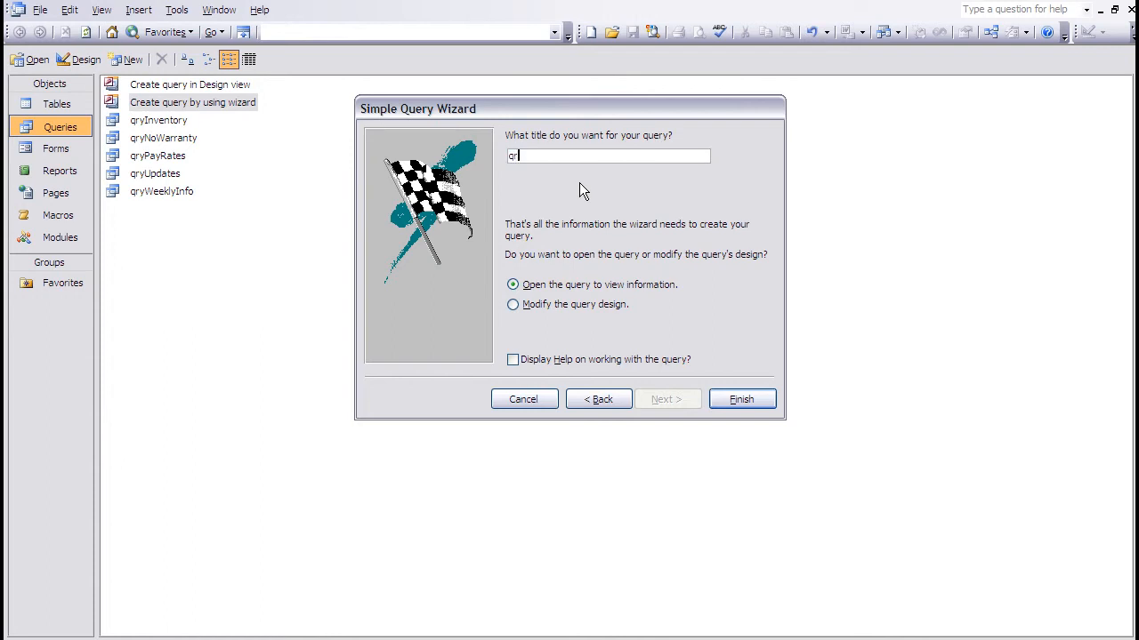
text(yMy)
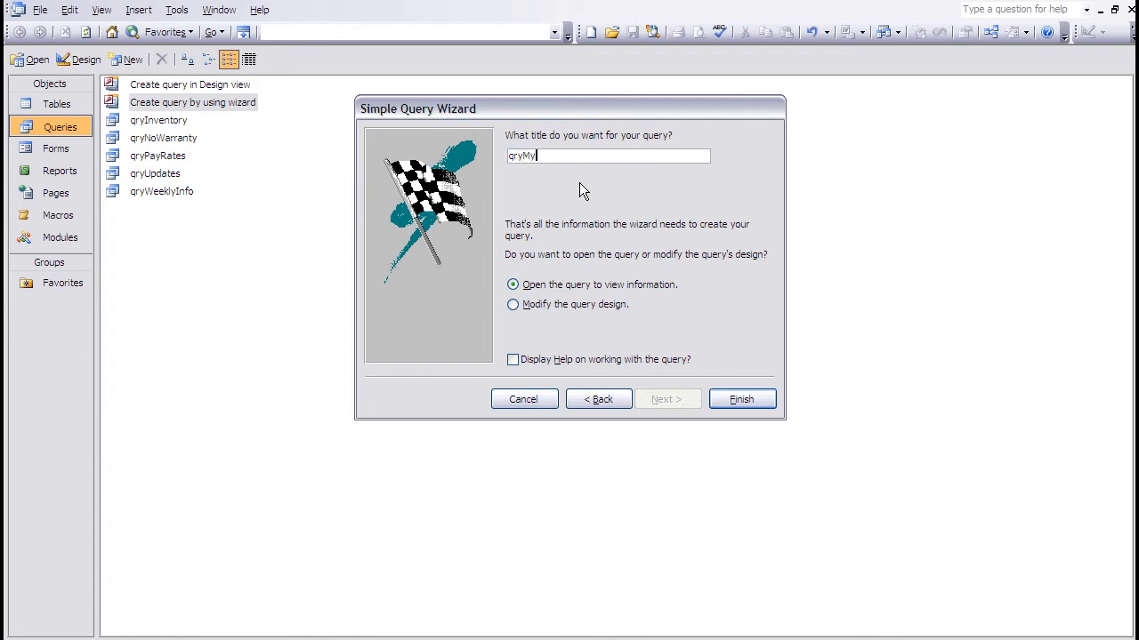
text(Br)
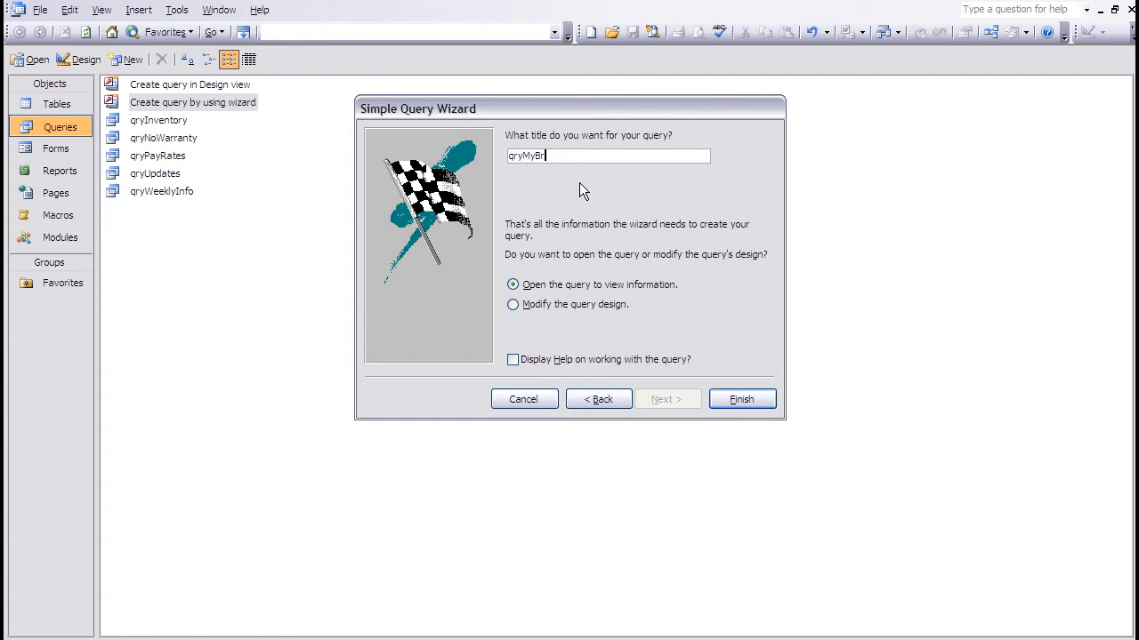
text(ands)
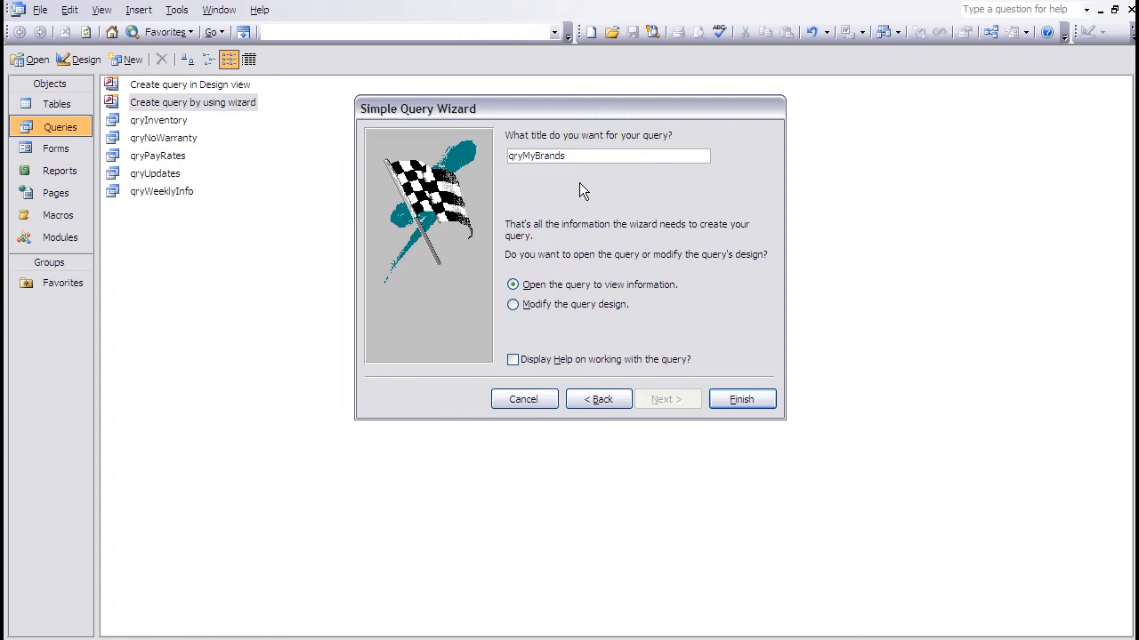
mouse_move(637, 402)
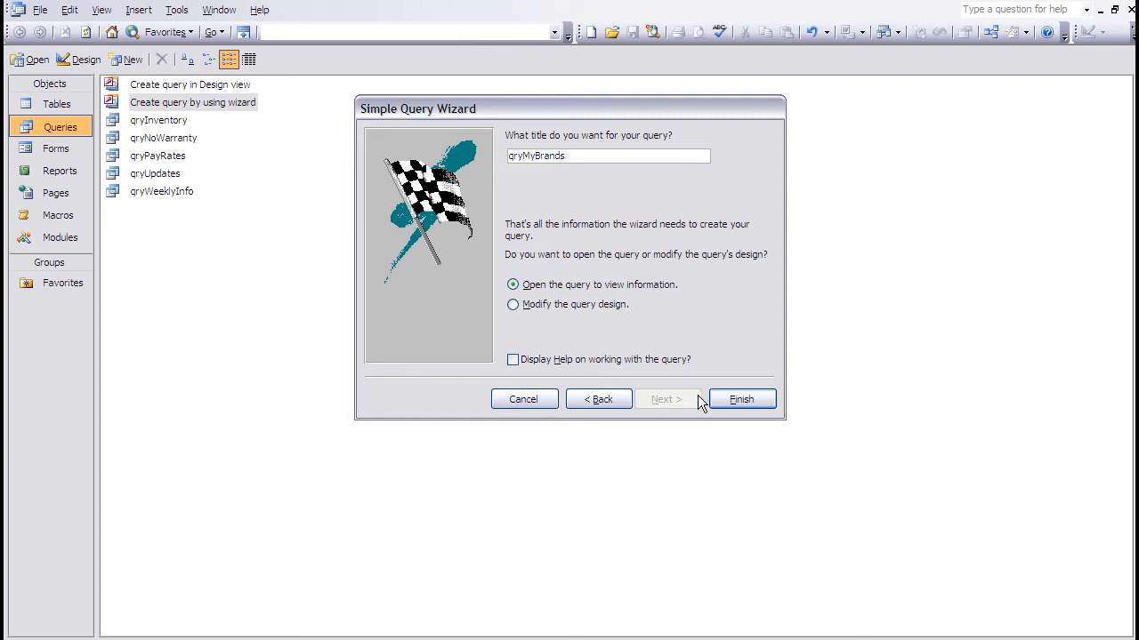
click(740, 398)
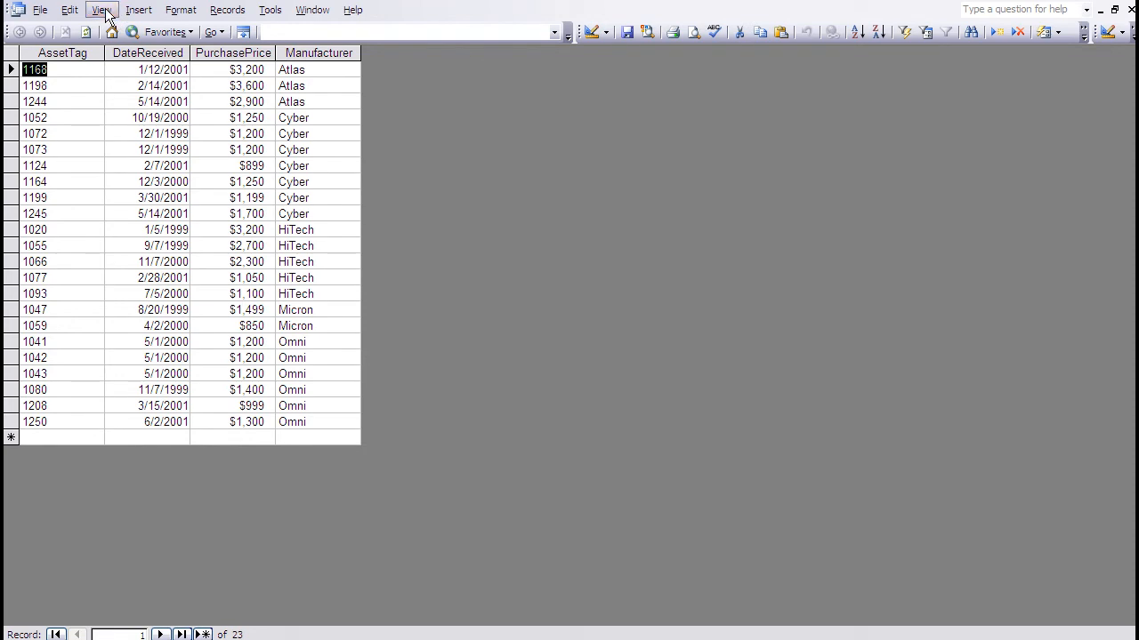
Switch qryMyBrands from datasheet to Design View showing its four fields from two tables.
click(99, 11)
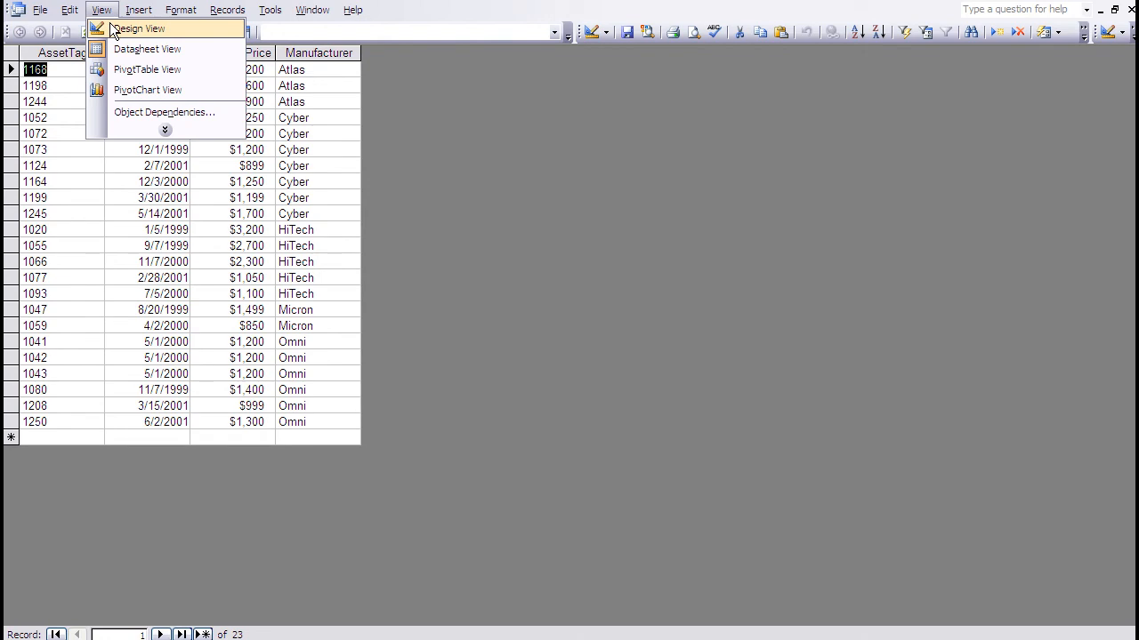
click(139, 28)
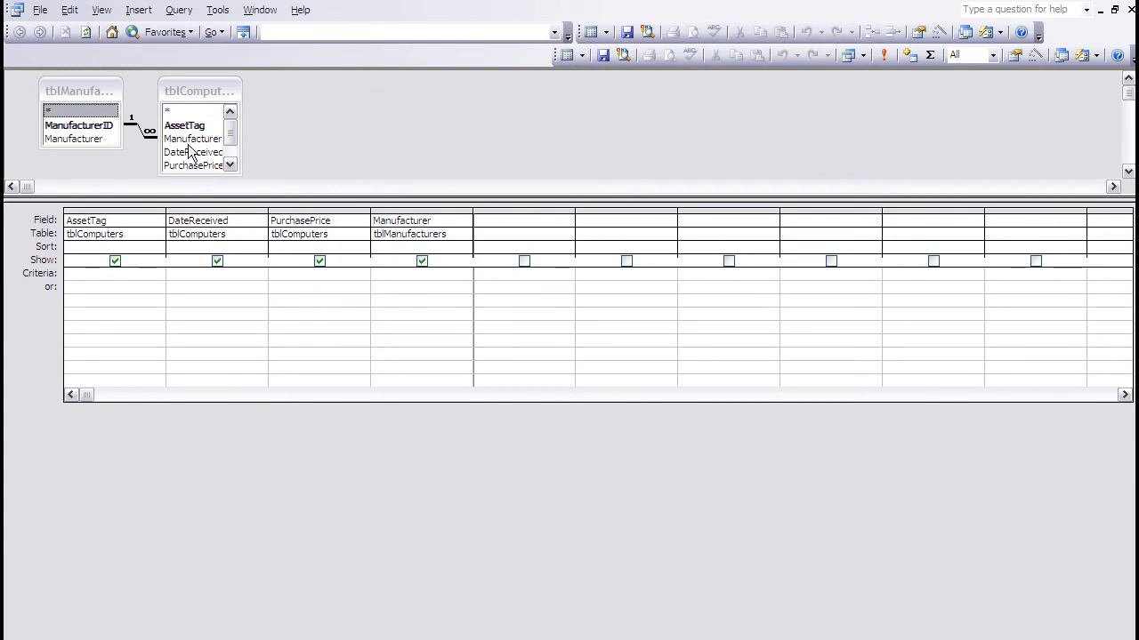
click(192, 139)
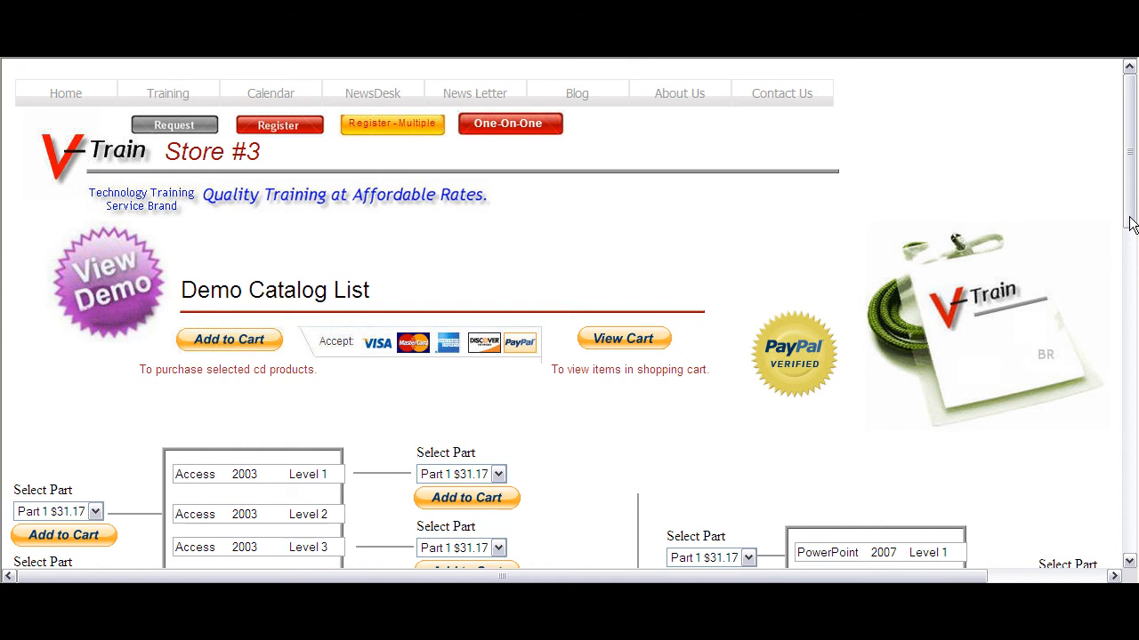
Scroll through the V-Train demo catalog and home page in the browser.
scroll(down, 3)
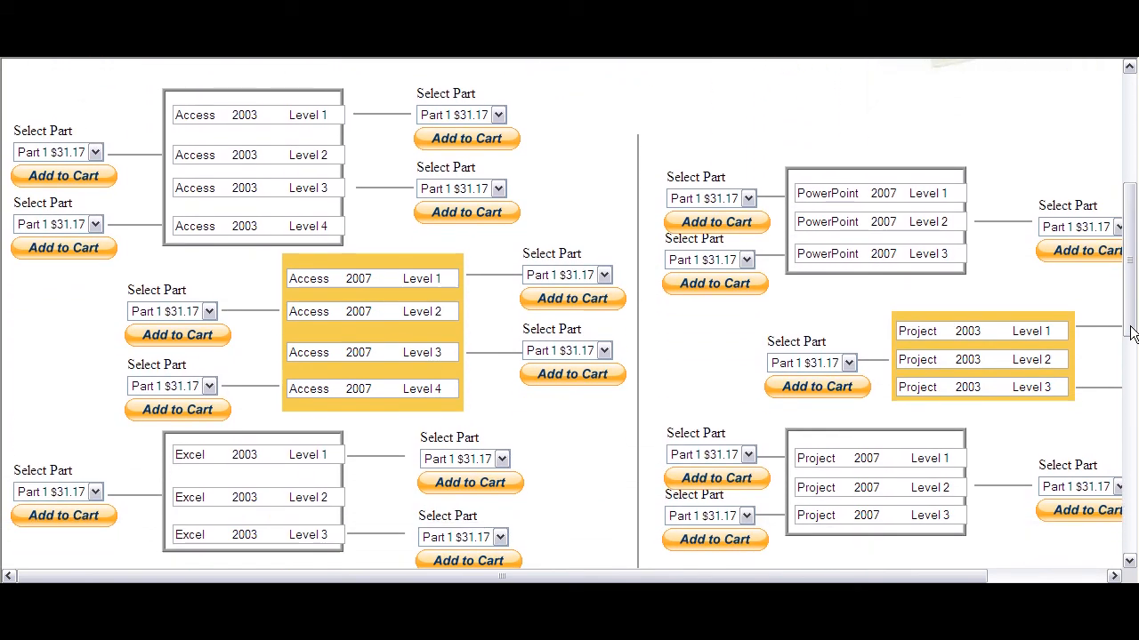
mouse_move(519, 91)
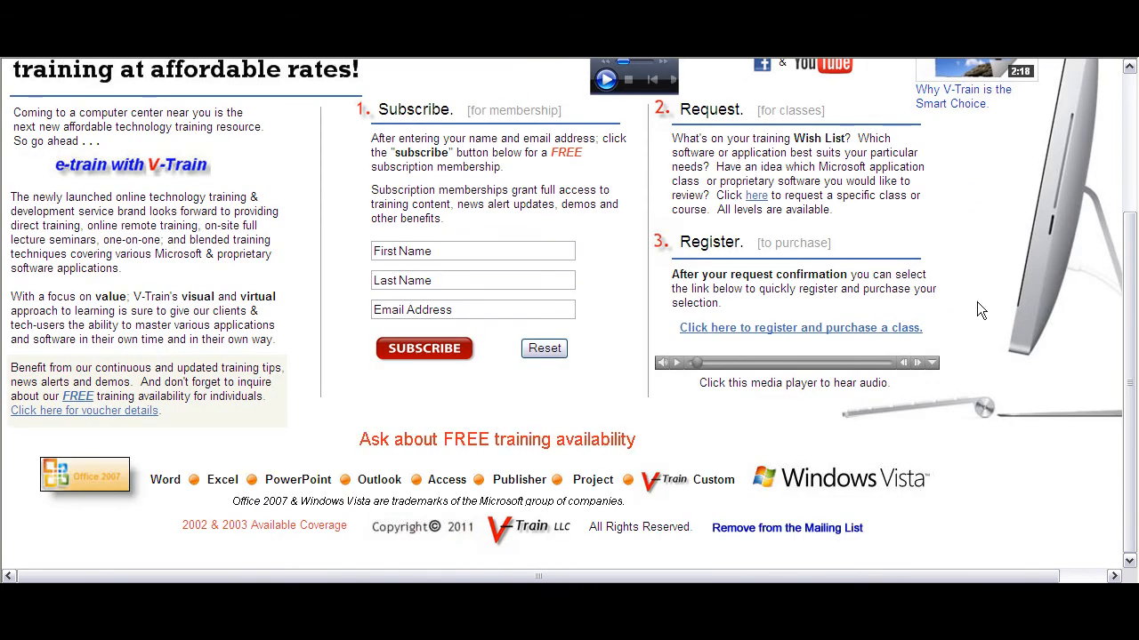
scroll(down, 3)
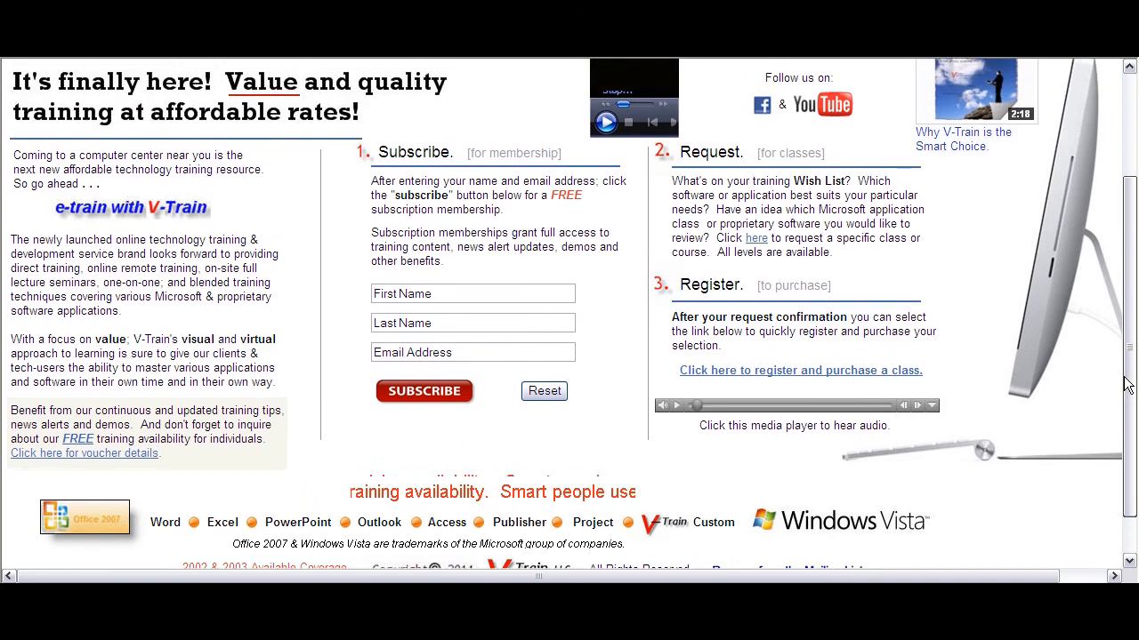
scroll(up, 3)
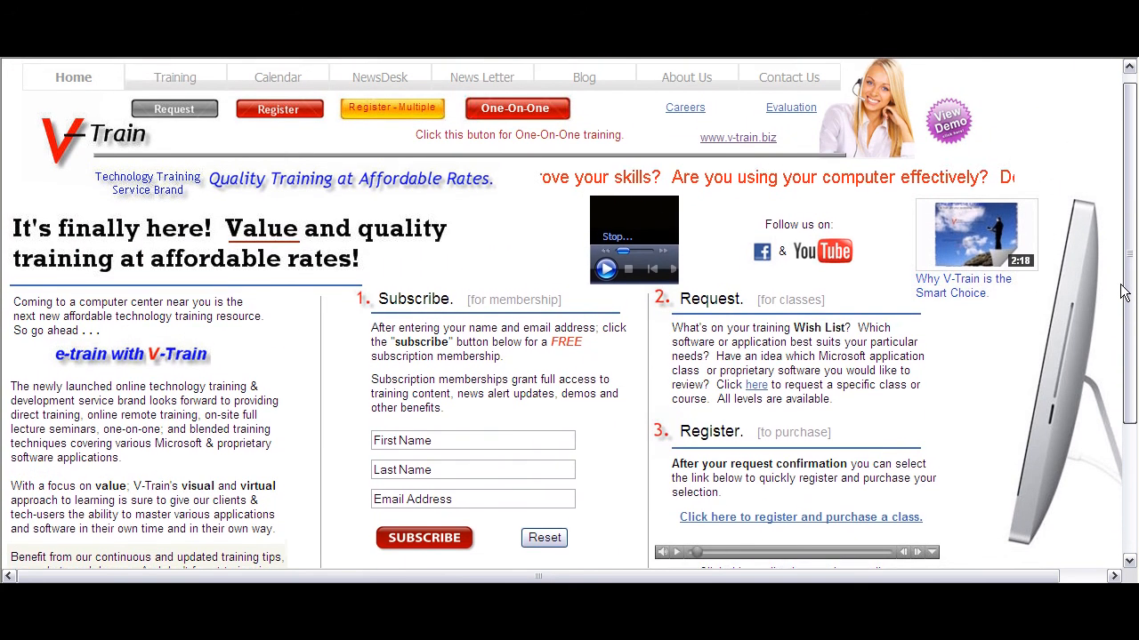
scroll(down, 3)
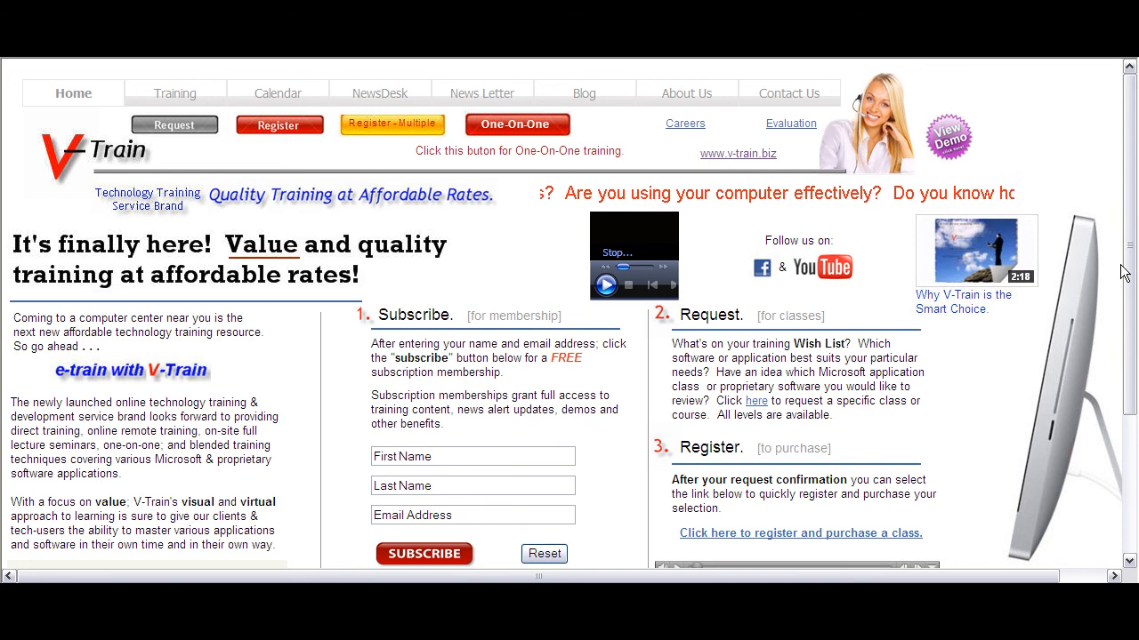